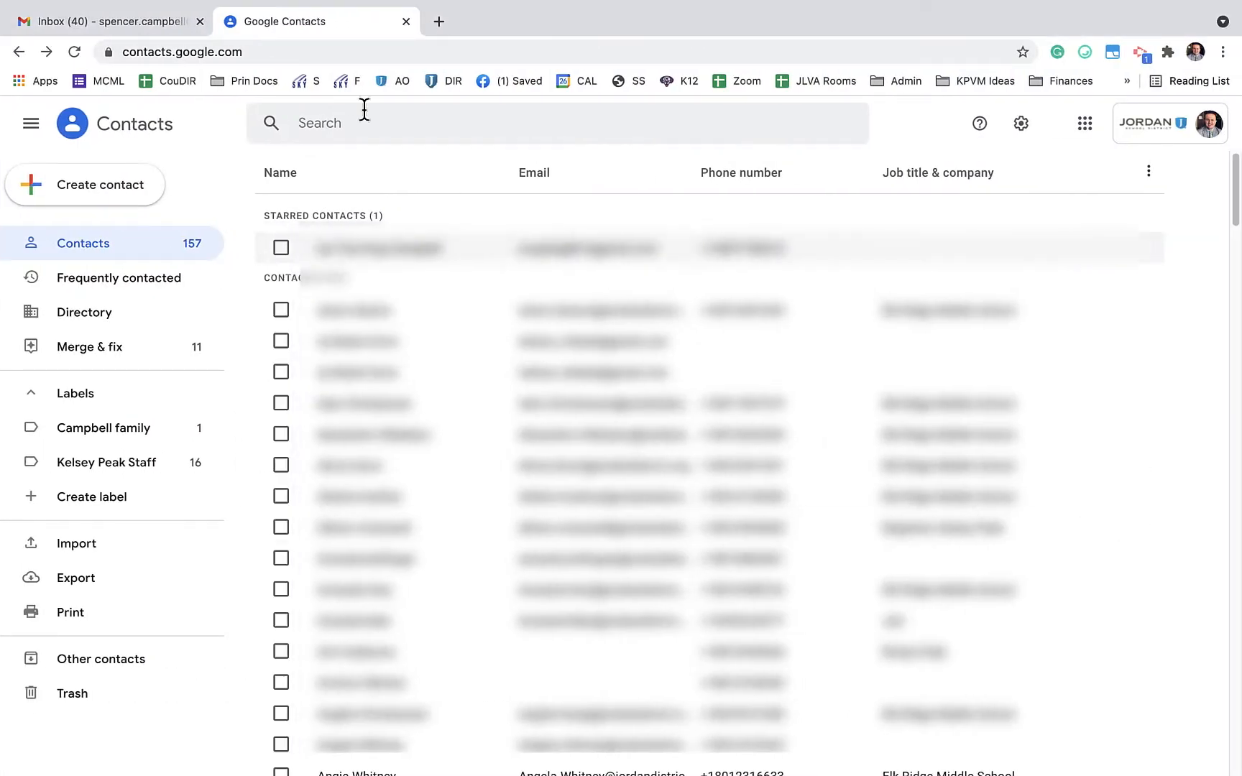
mouse_move(166, 80)
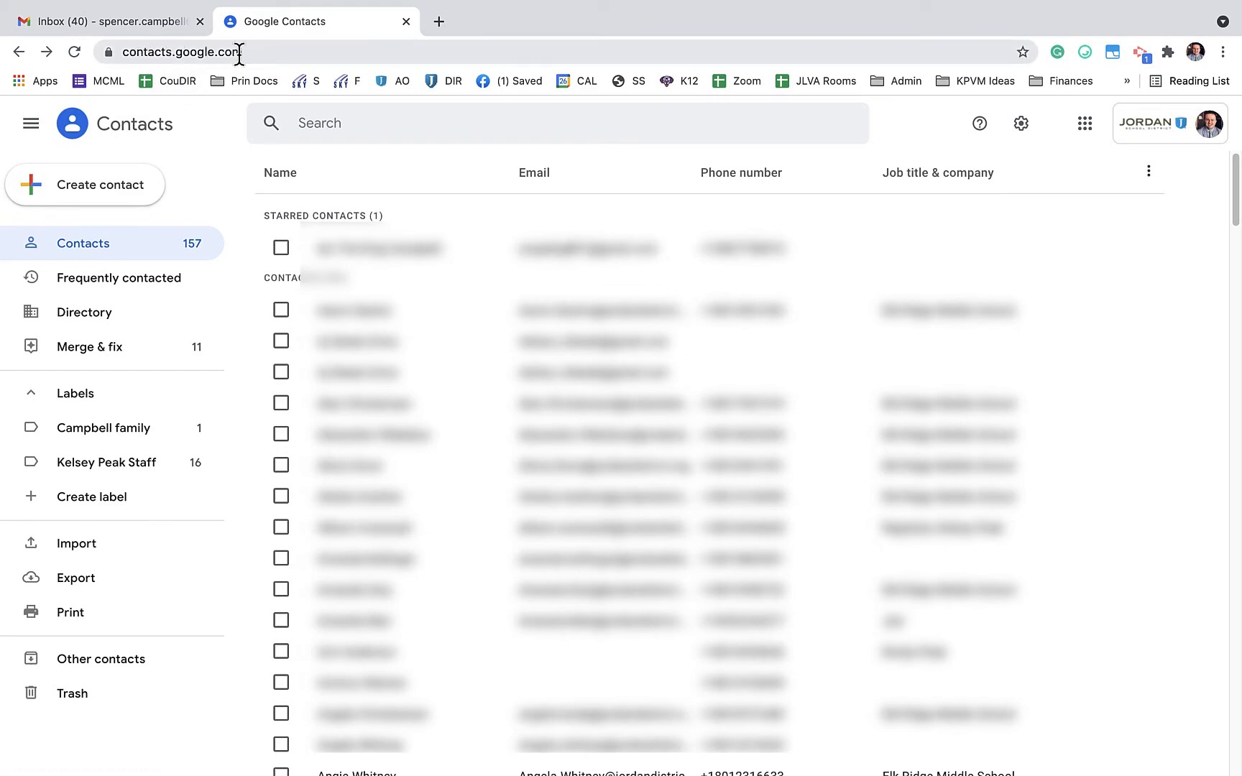
Scroll through the contact list, then switch to the Gmail inbox tab.
scroll("down", 3)
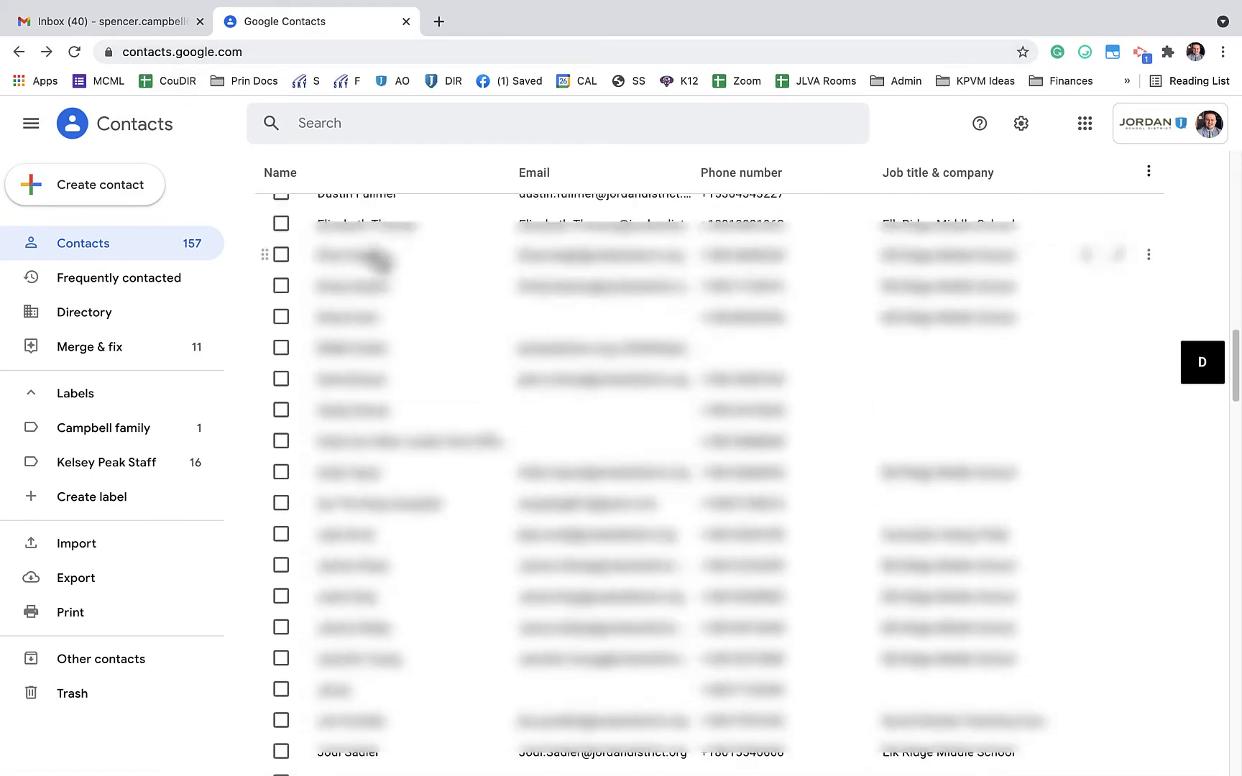
scroll("up", 3)
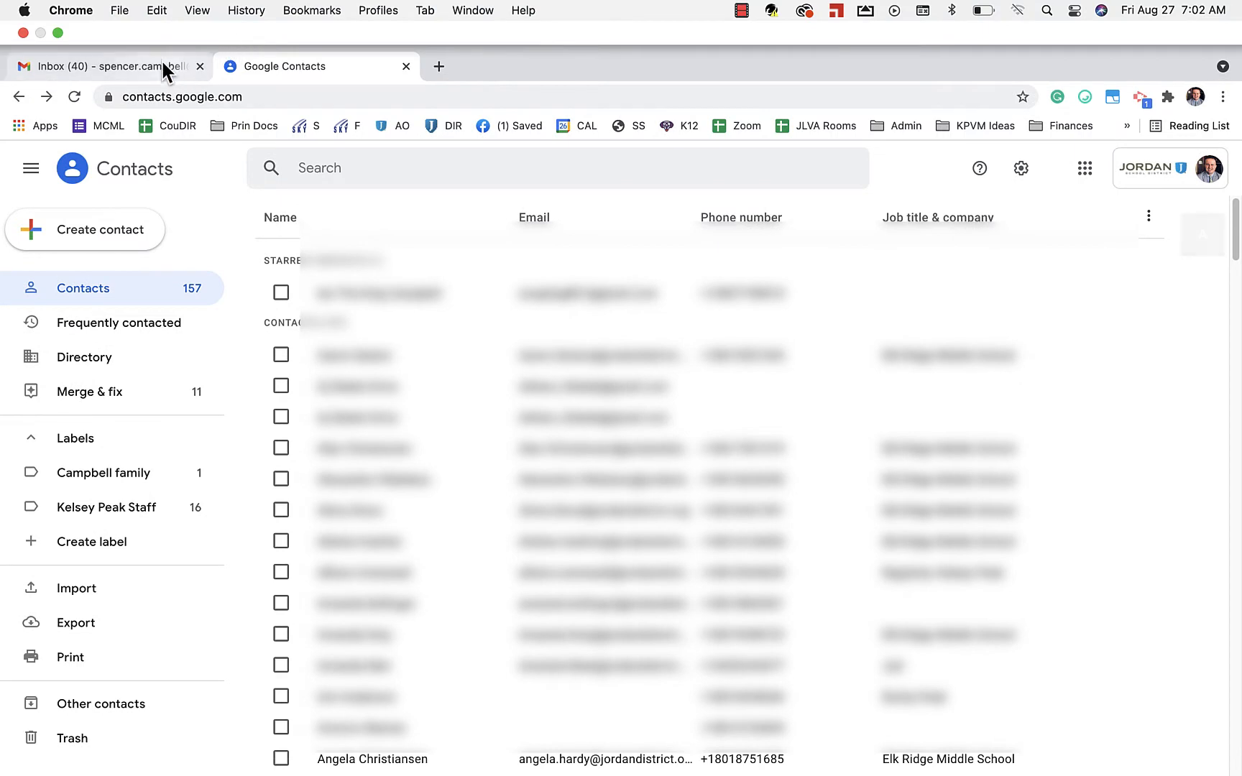
left_click(103, 66)
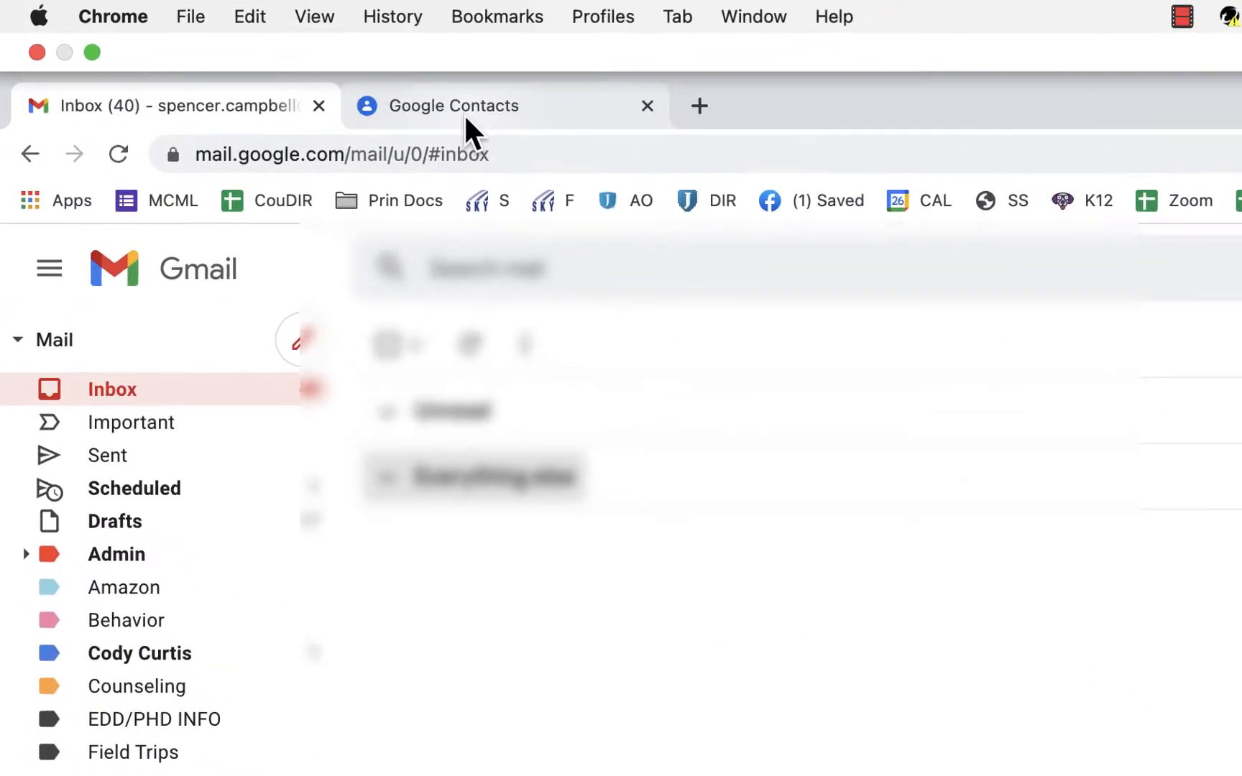
Create and save a new contact label named 'Test Label'.
left_click(444, 106)
type("TE")
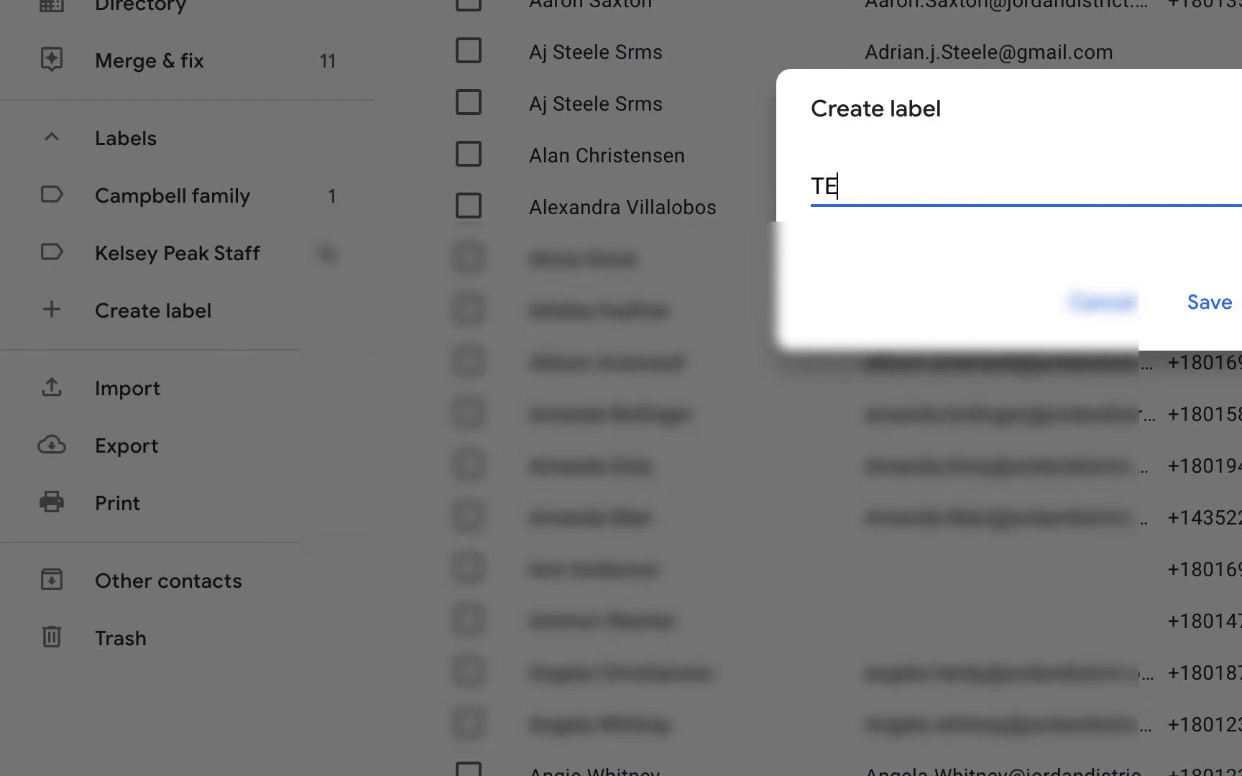
type("st Lanbel")
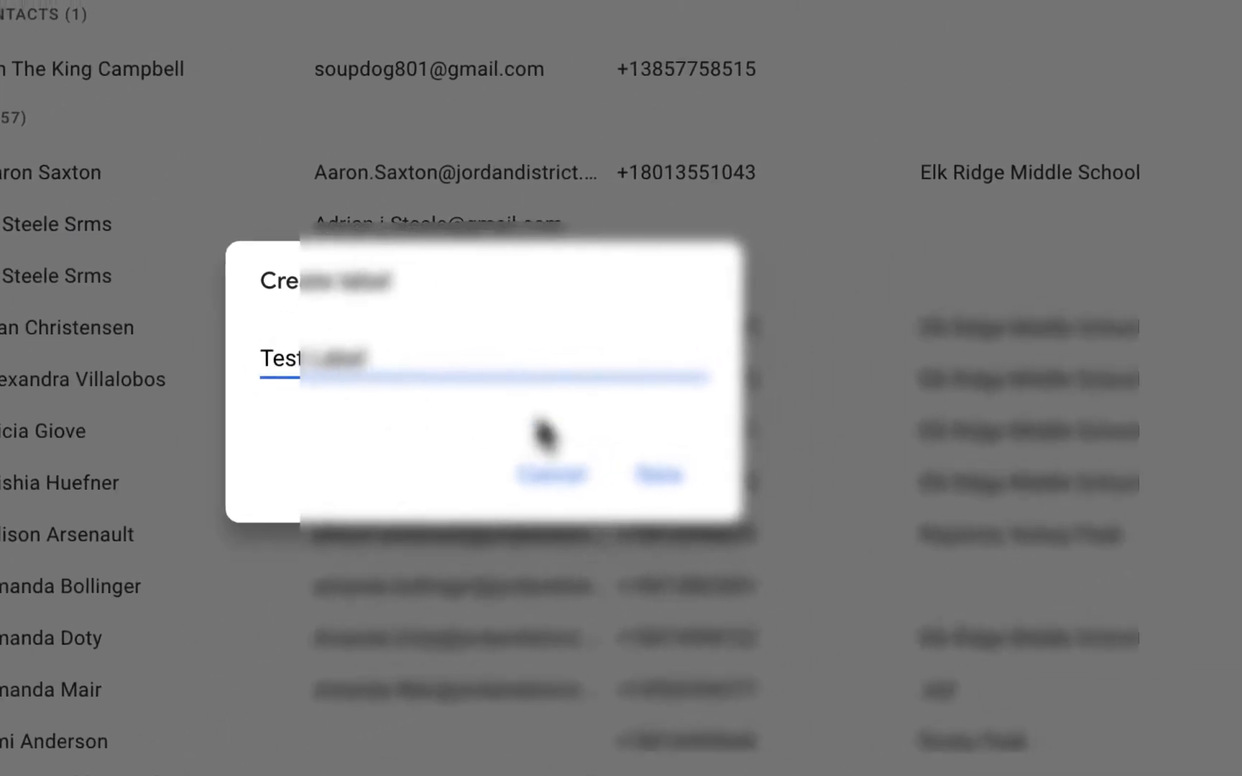
left_click(551, 475)
type("Noah")
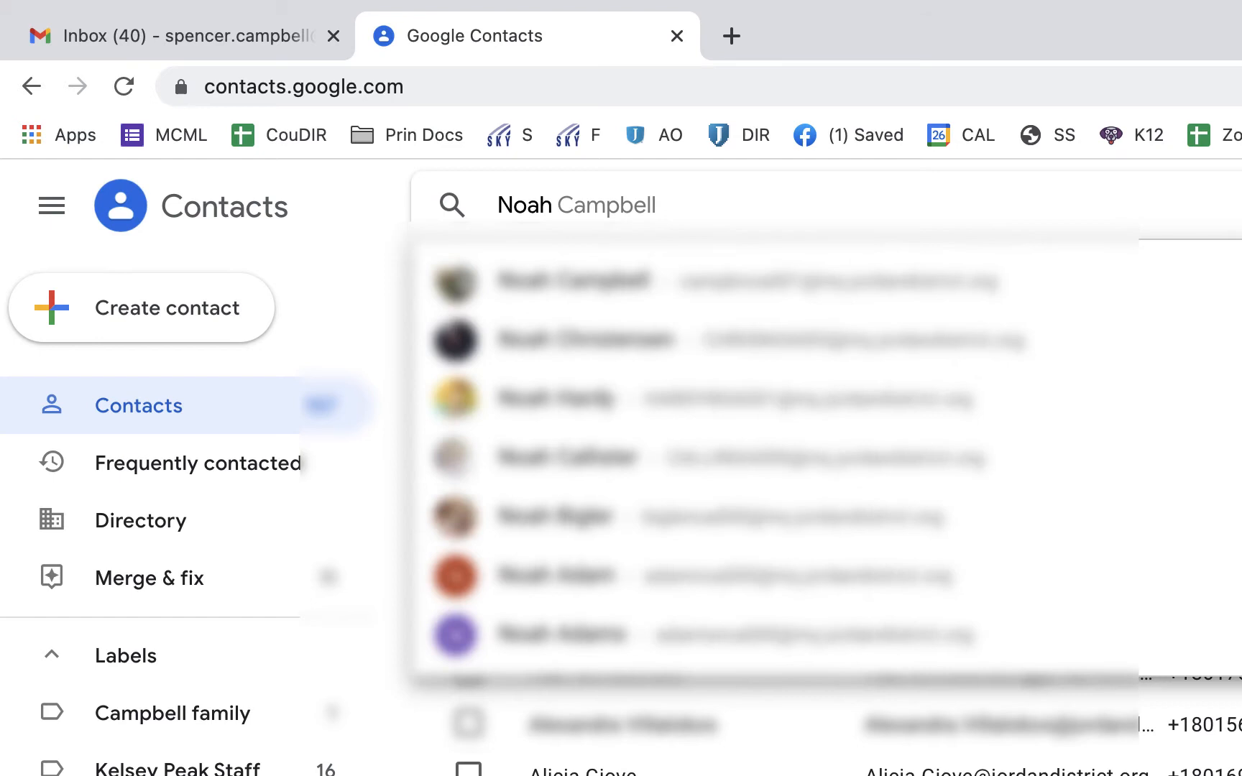
mouse_move(693, 303)
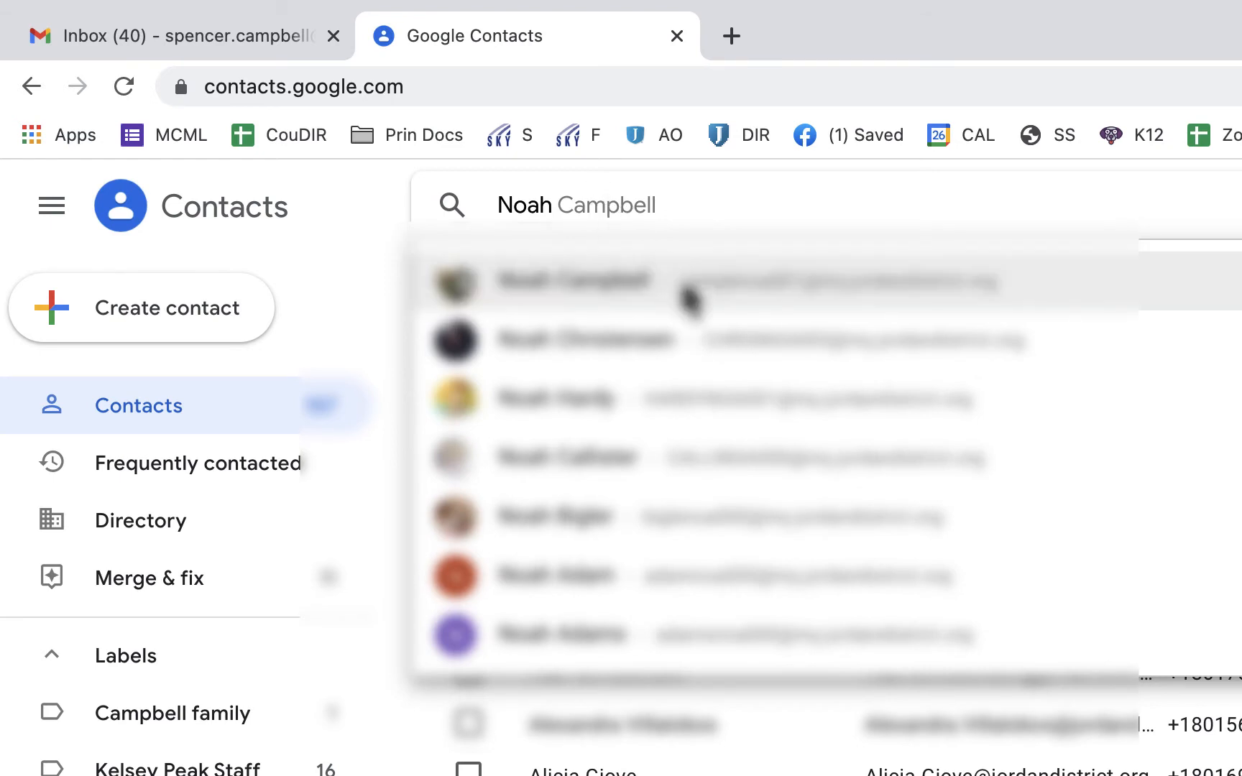
left_click(573, 281)
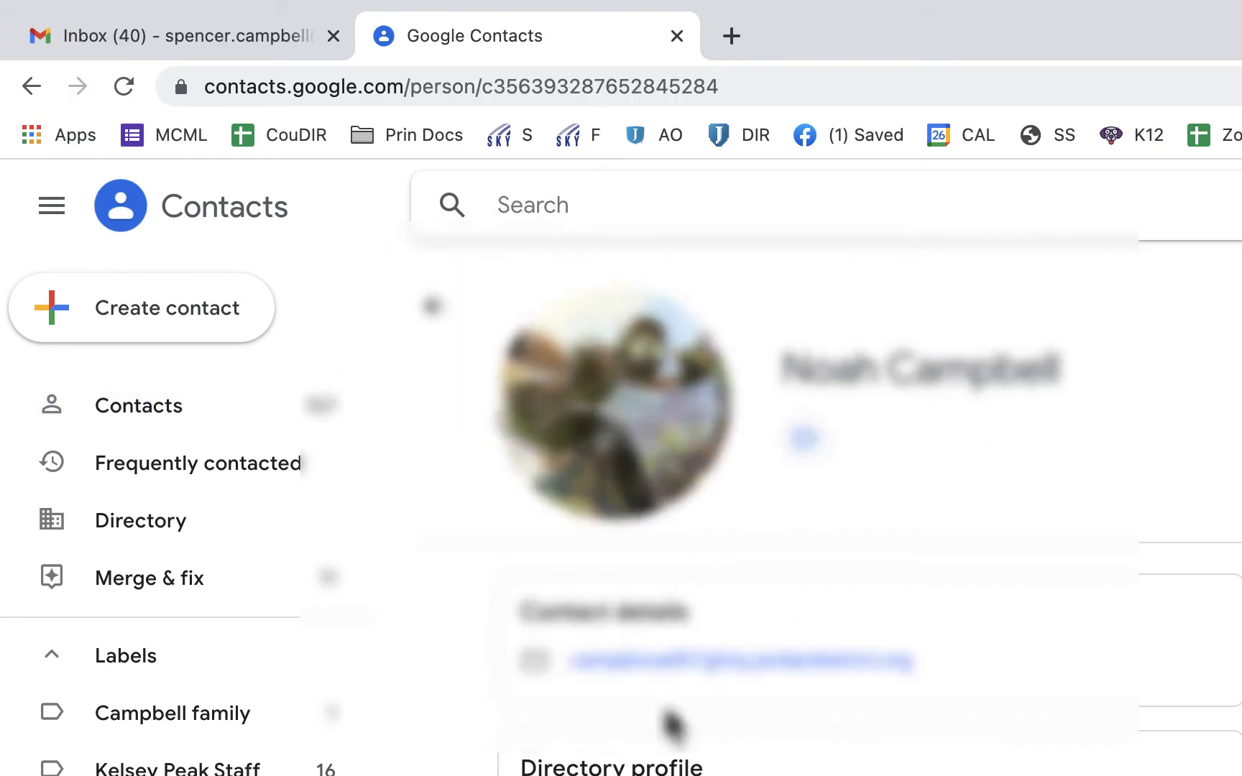
mouse_move(1188, 570)
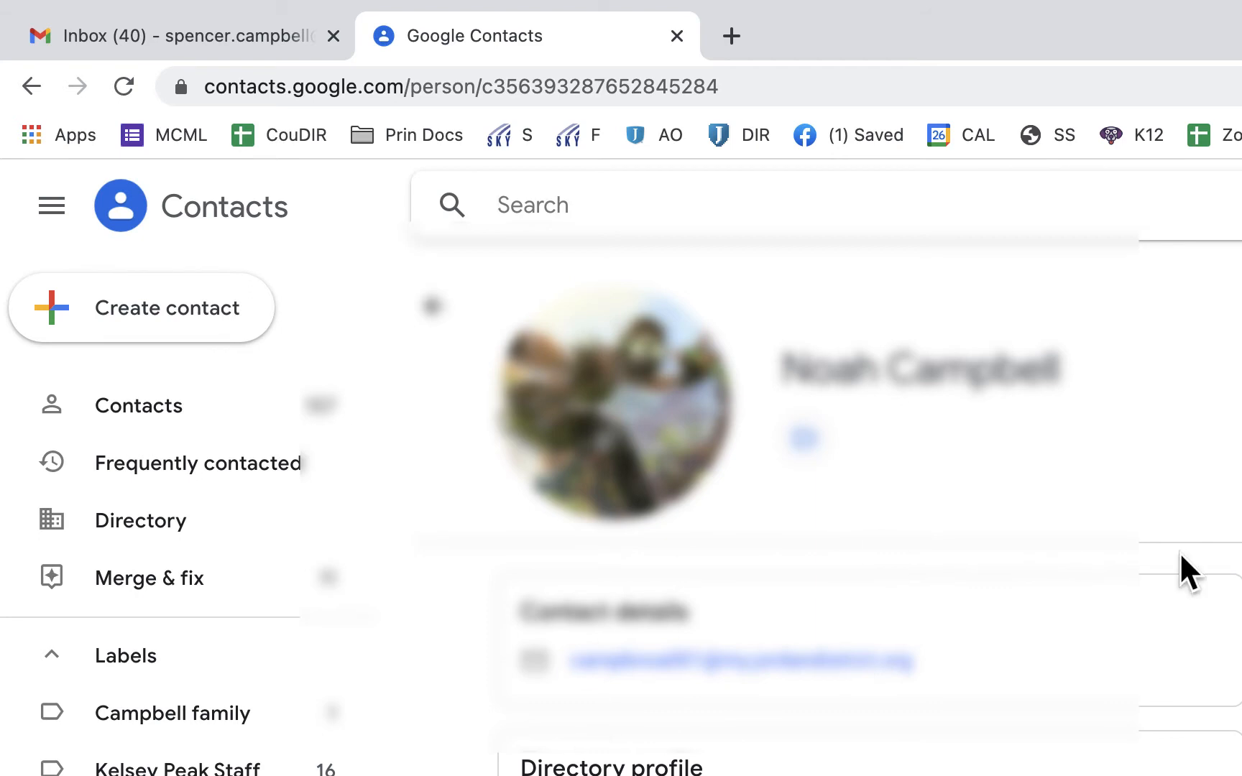
mouse_move(903, 545)
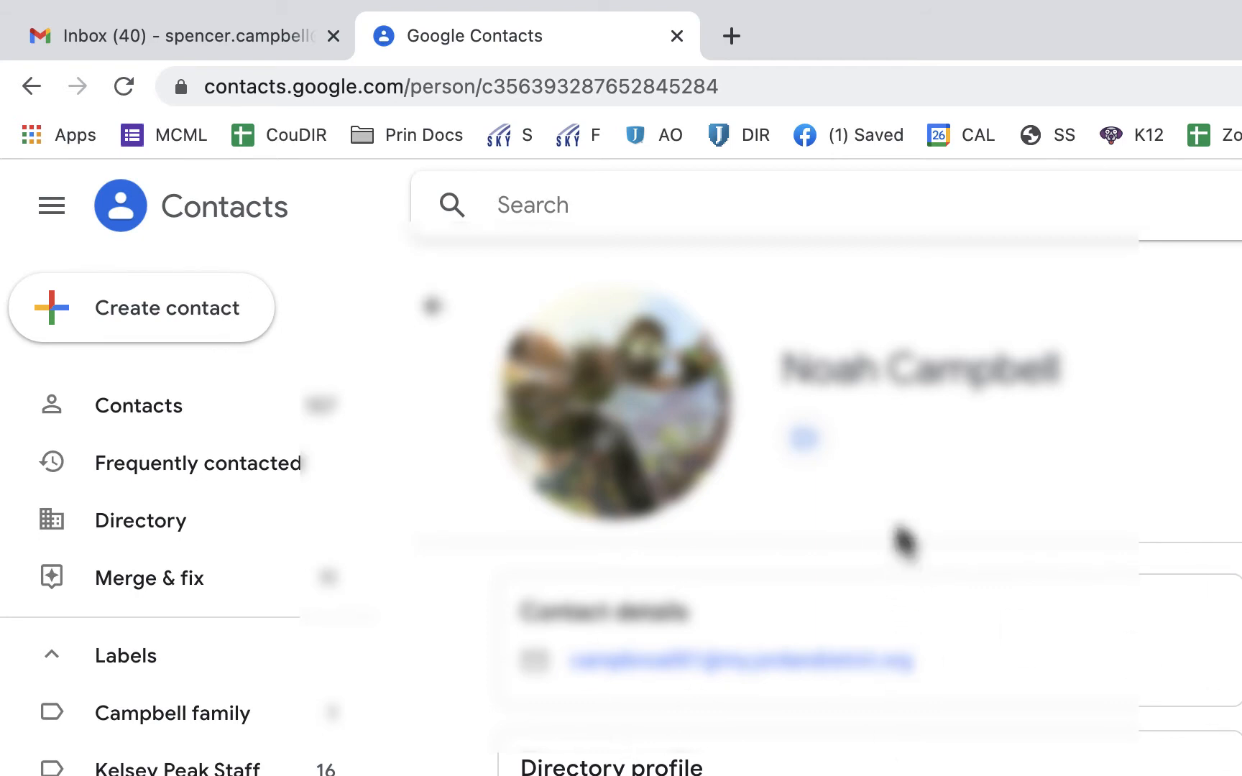
mouse_move(781, 674)
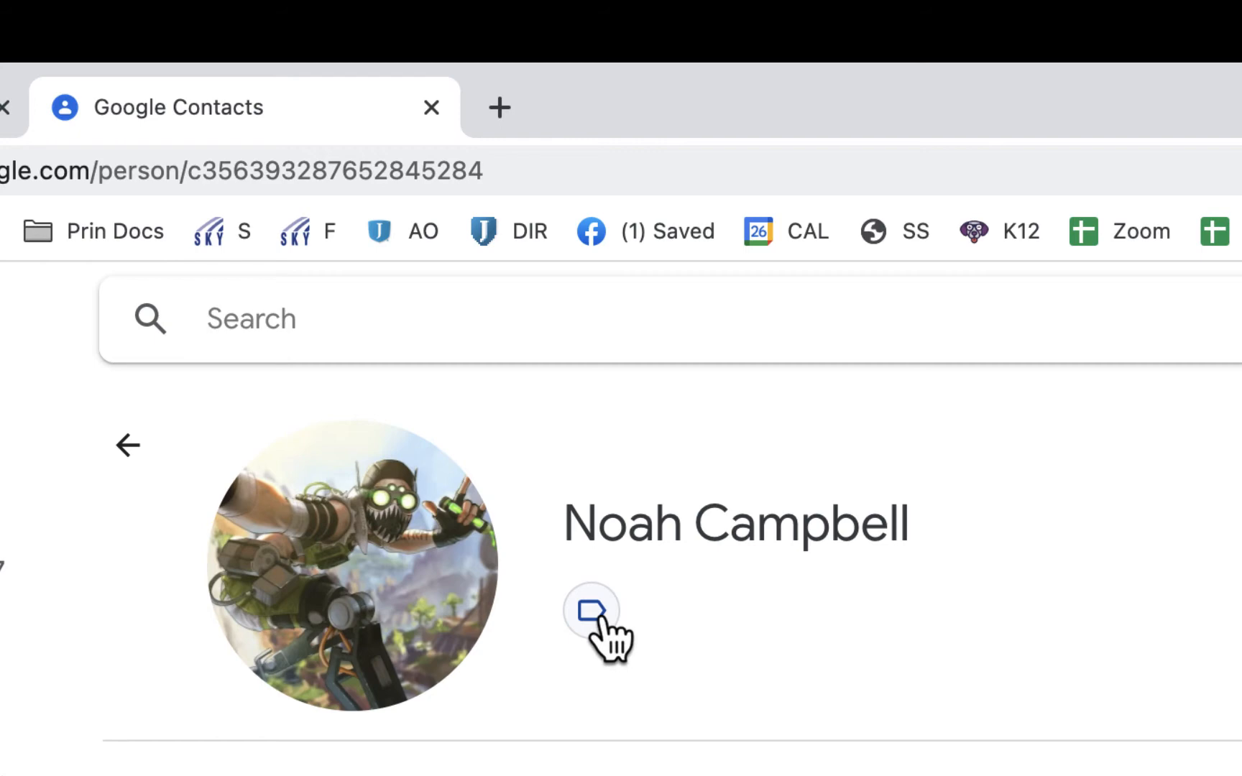
left_click(591, 611)
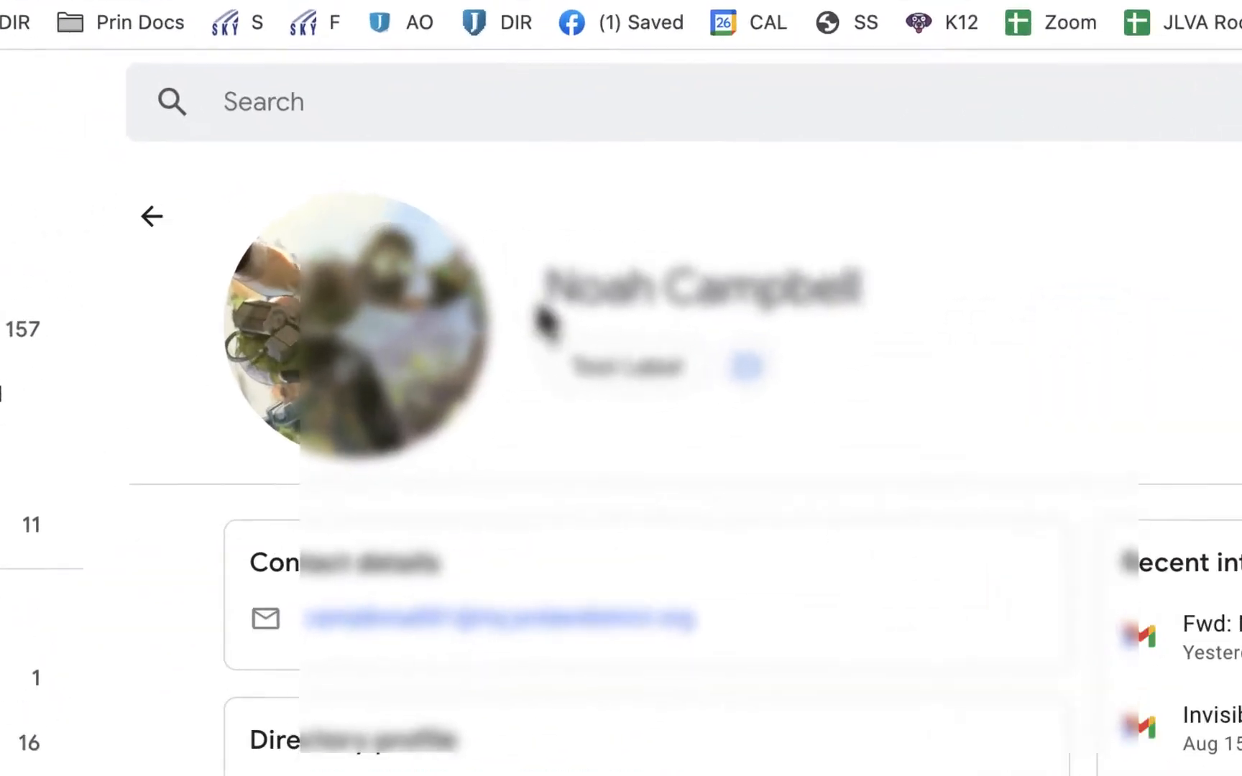
type("la")
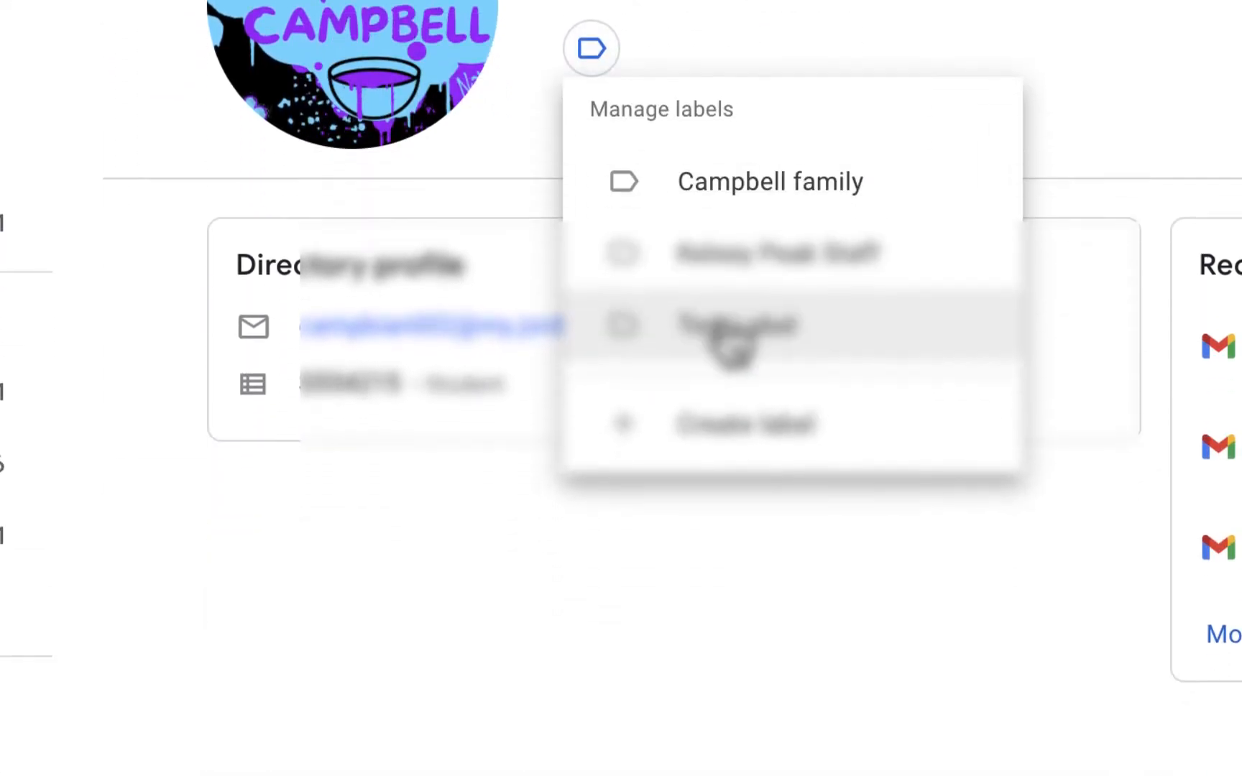
left_click(737, 323)
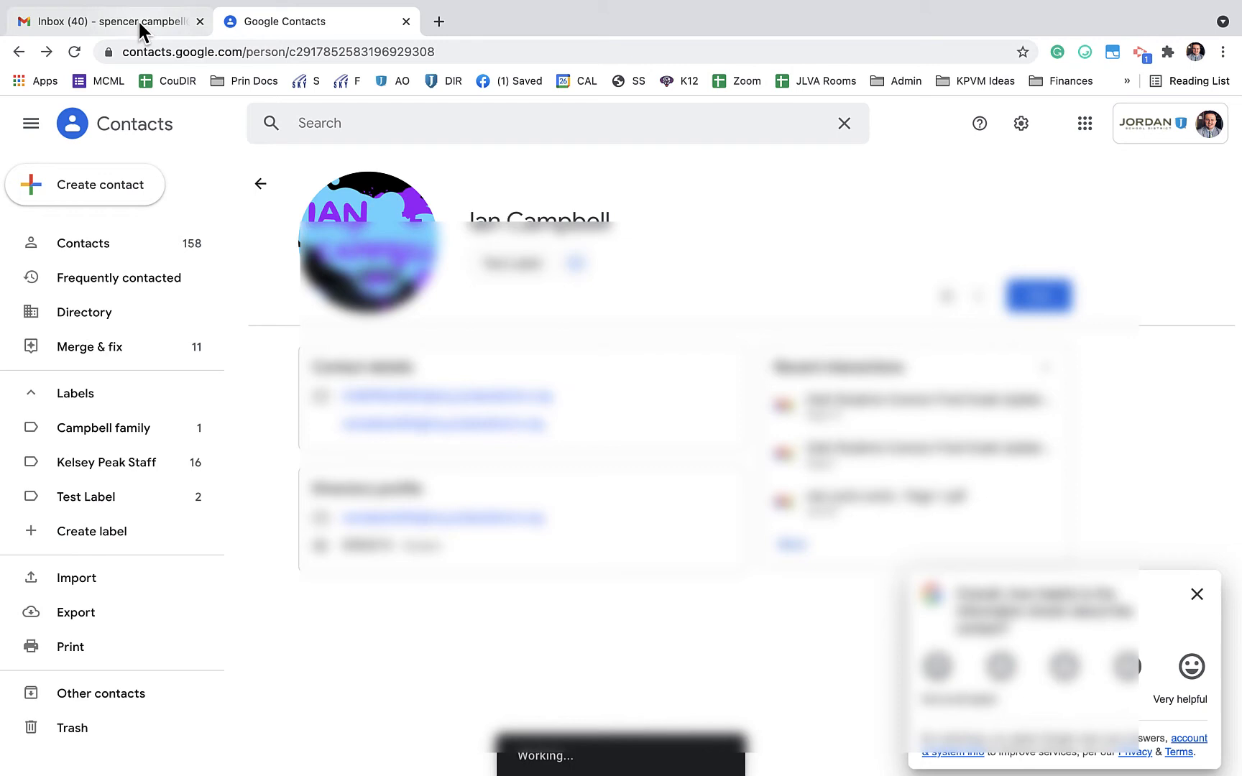
Compose a new Gmail message and type 'Test' in the To field.
left_click(103, 21)
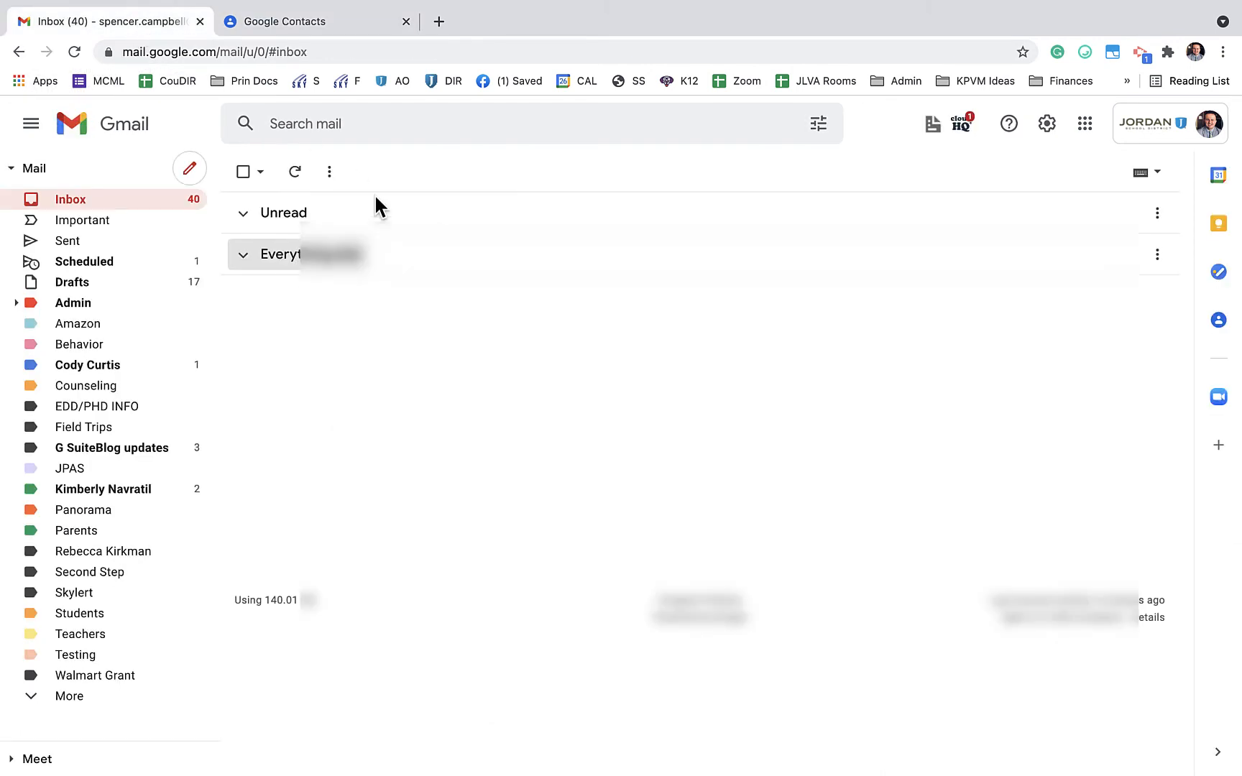
mouse_move(190, 171)
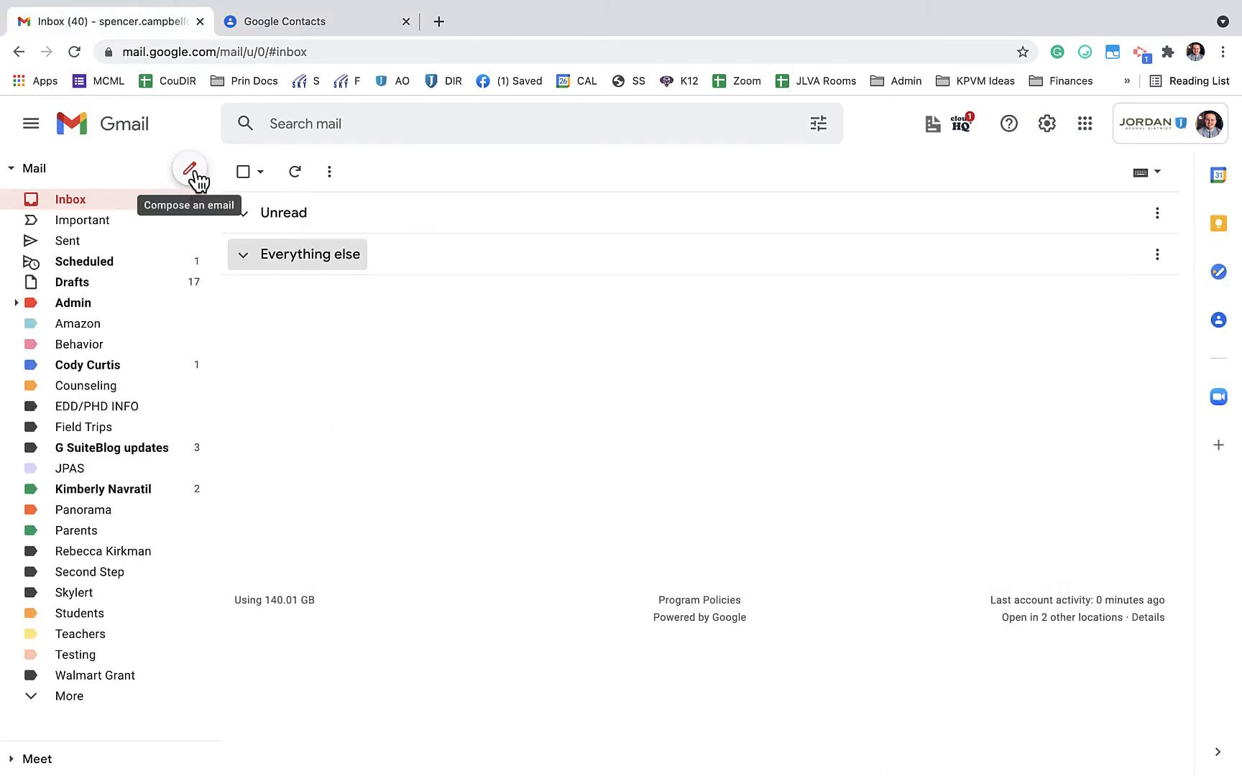
left_click(188, 170)
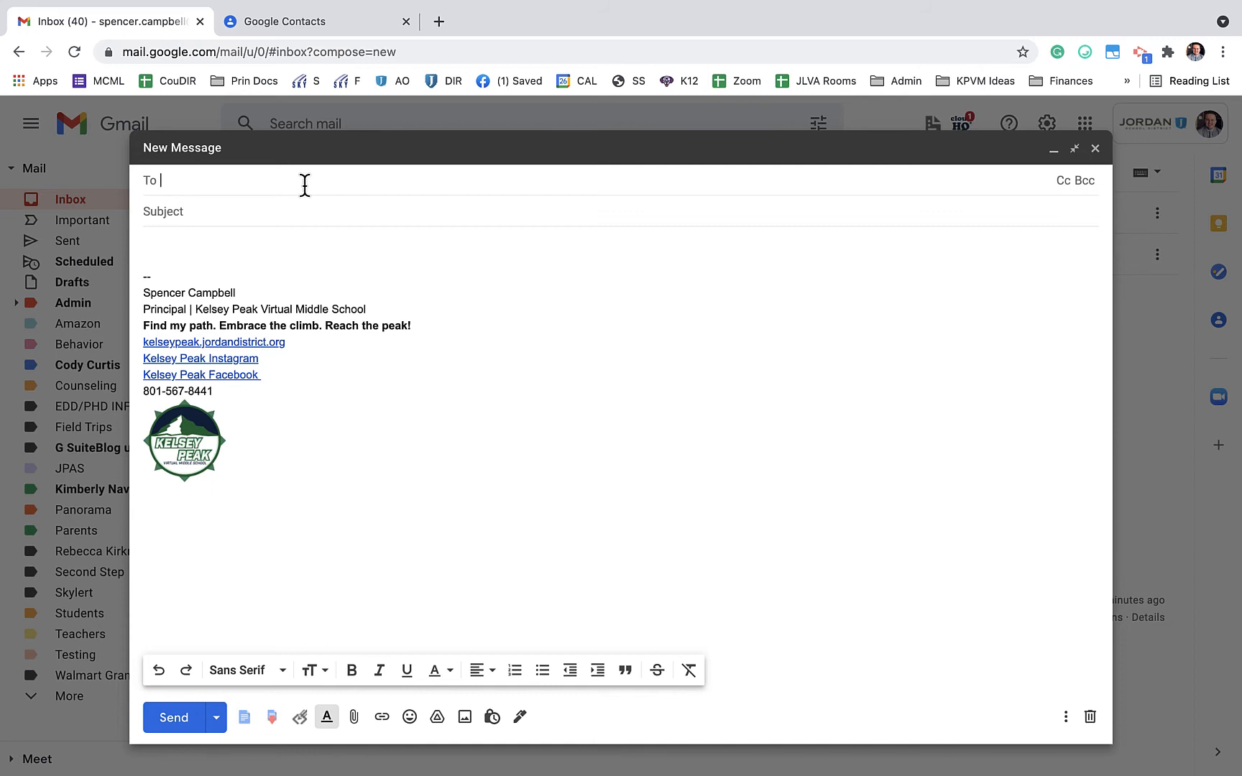
type("Test")
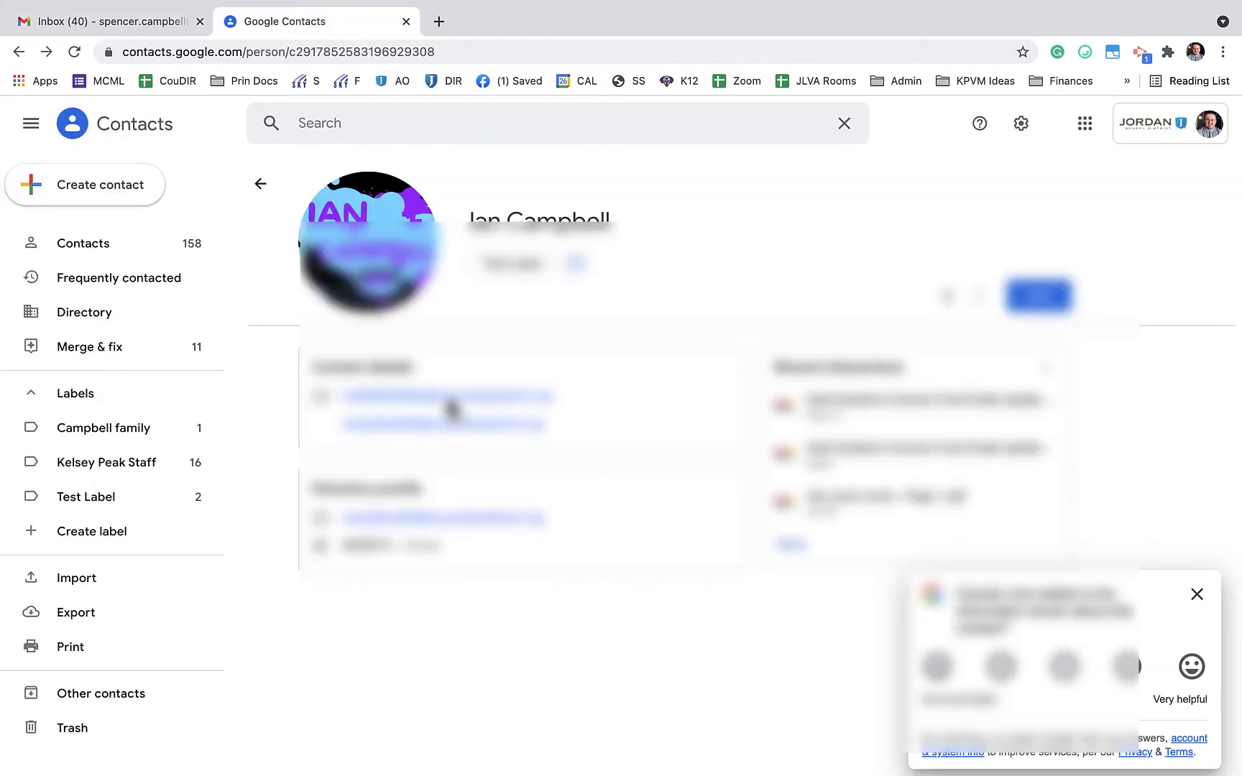
mouse_move(717, 527)
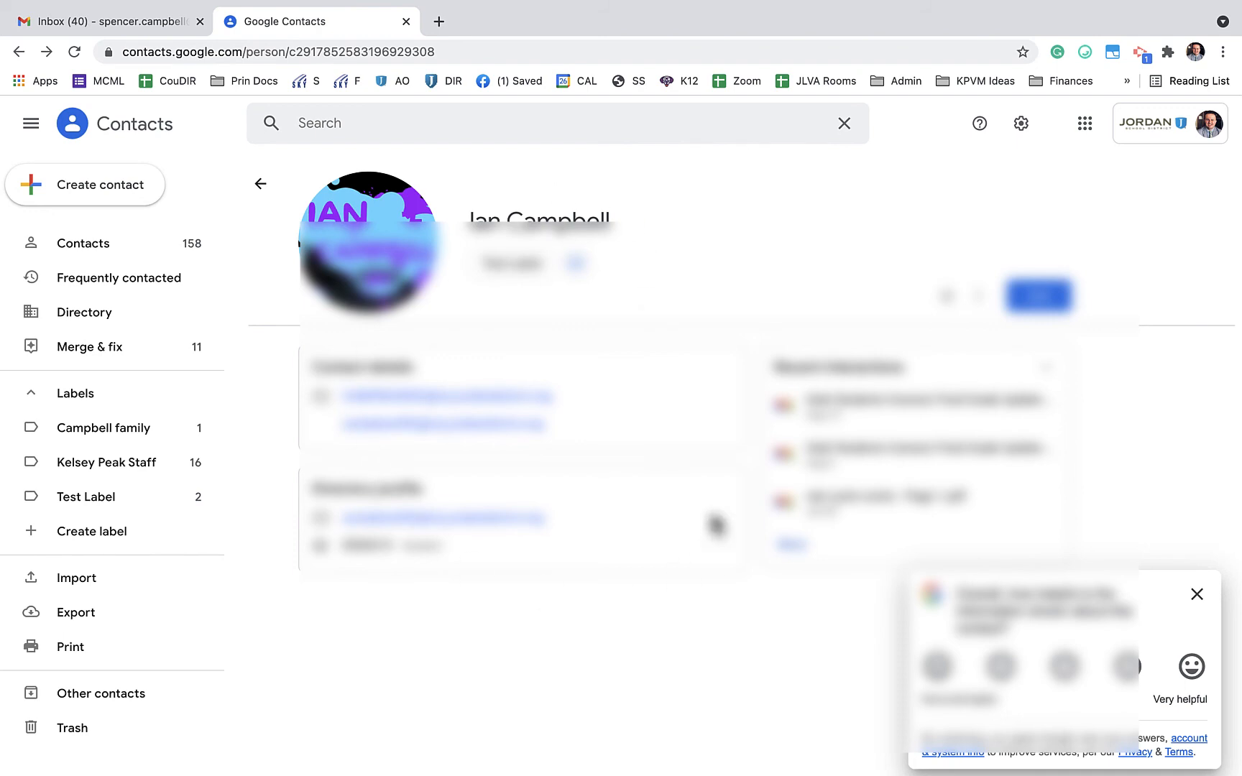
mouse_move(481, 447)
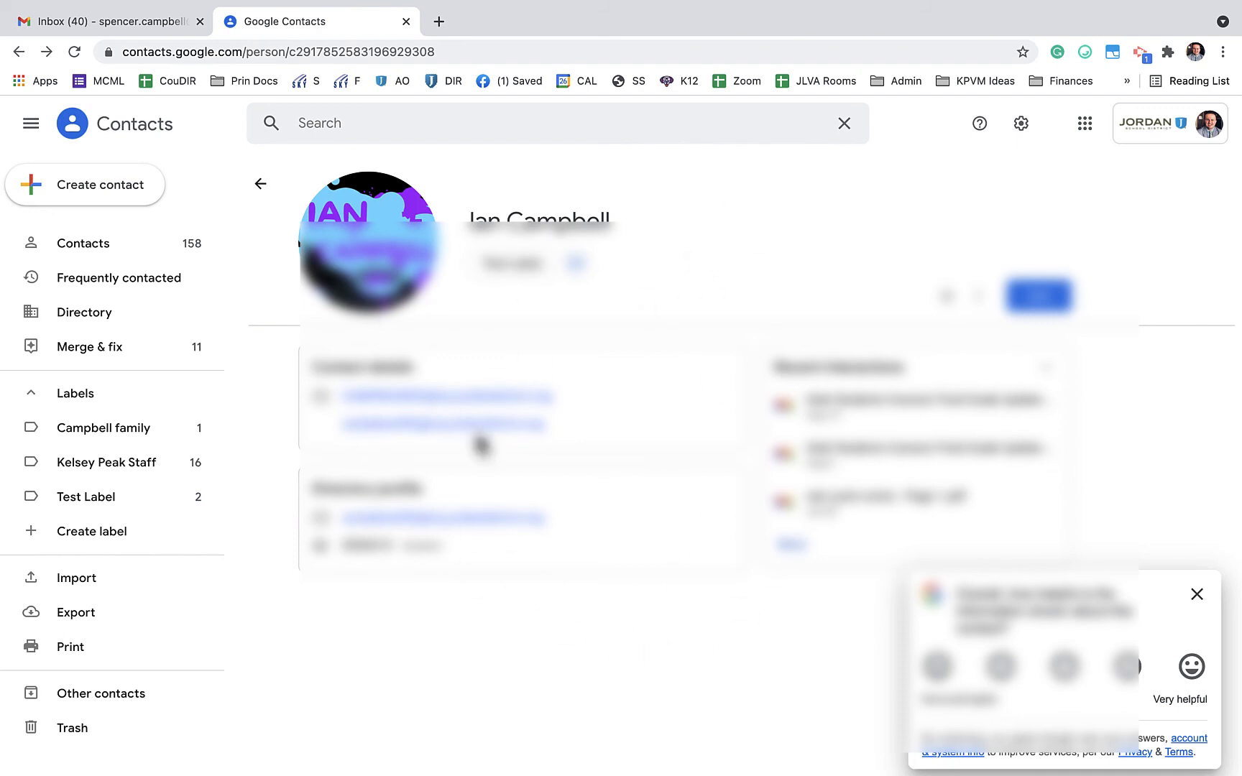
mouse_move(123, 582)
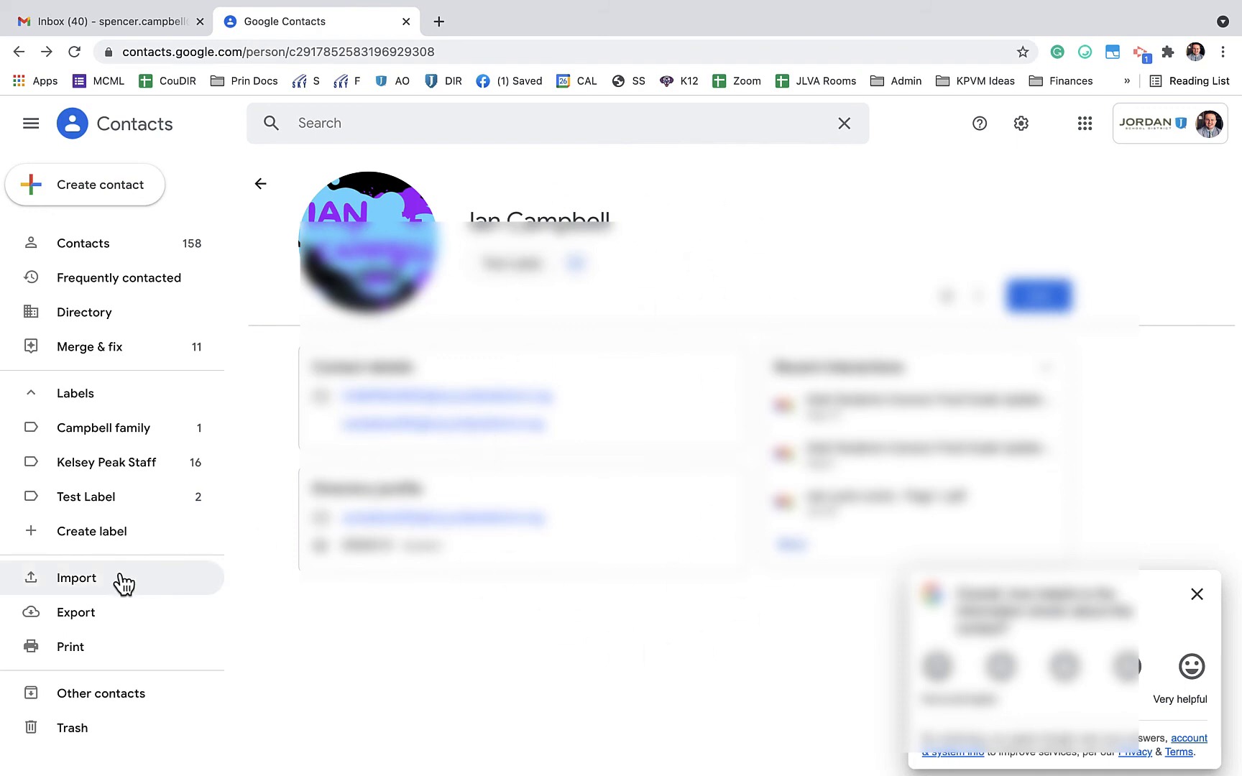
mouse_move(116, 620)
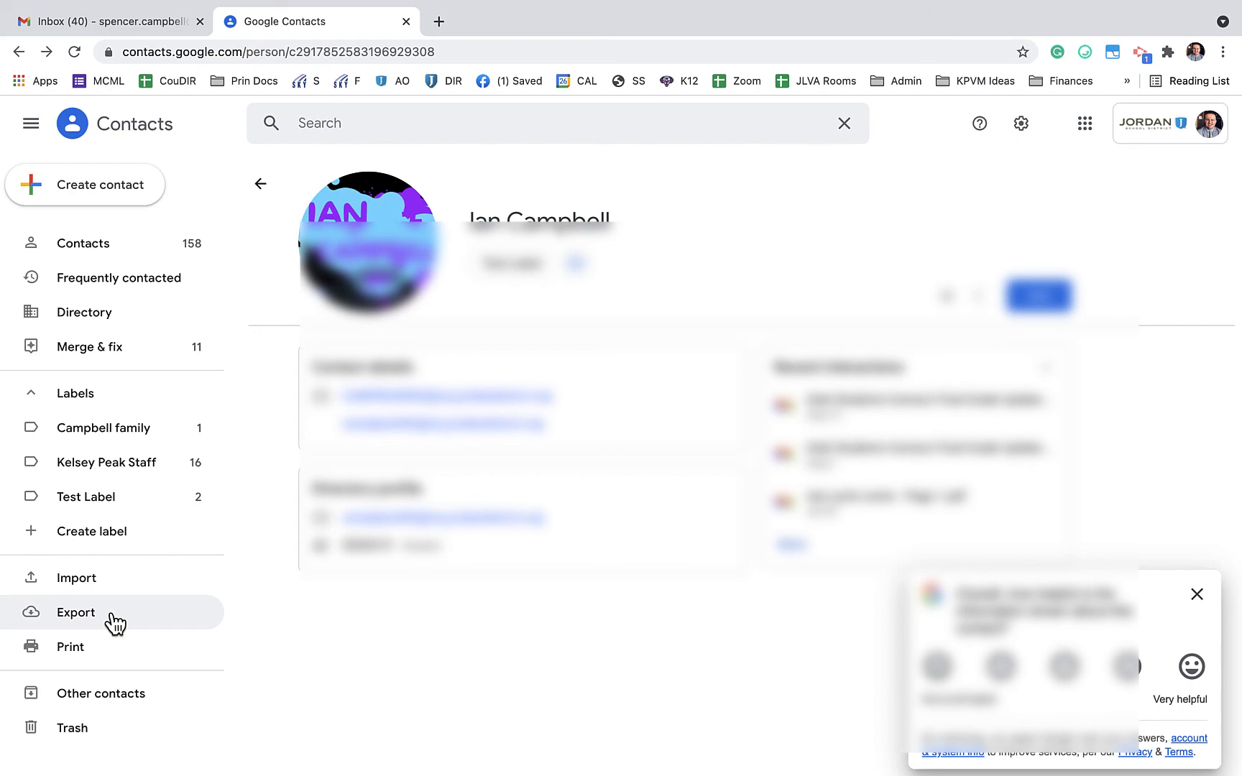
mouse_move(516, 199)
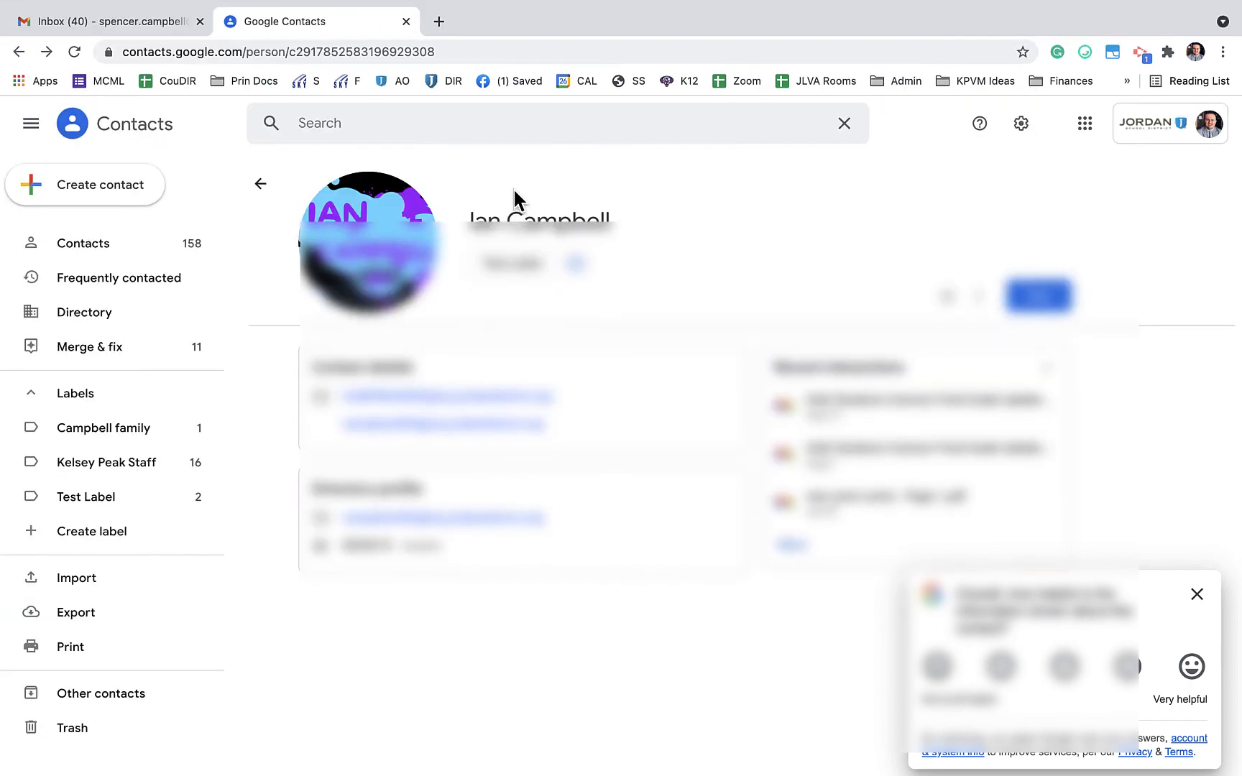